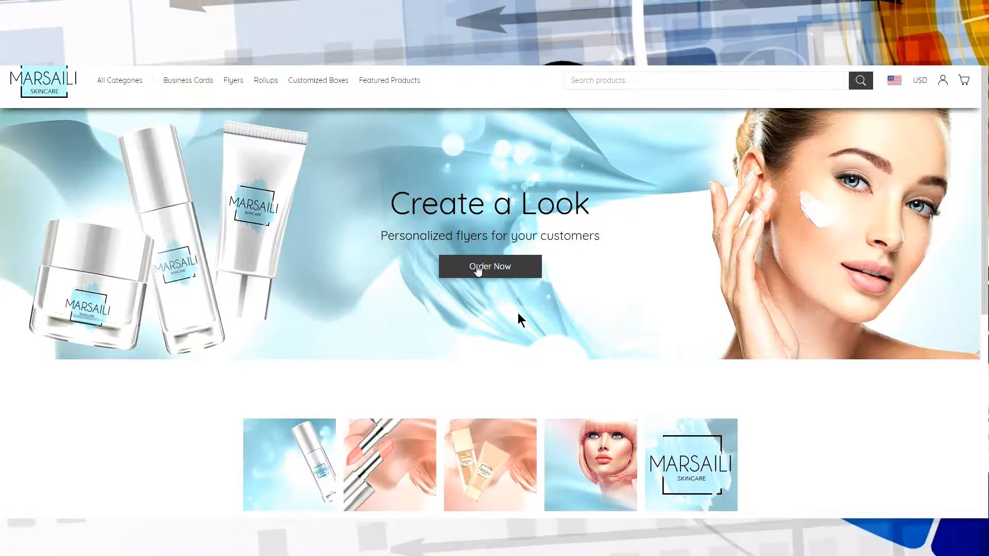
Set the storefront font to Fruktur with heading base size 25 px and body 15 px.
scroll("down", 3)
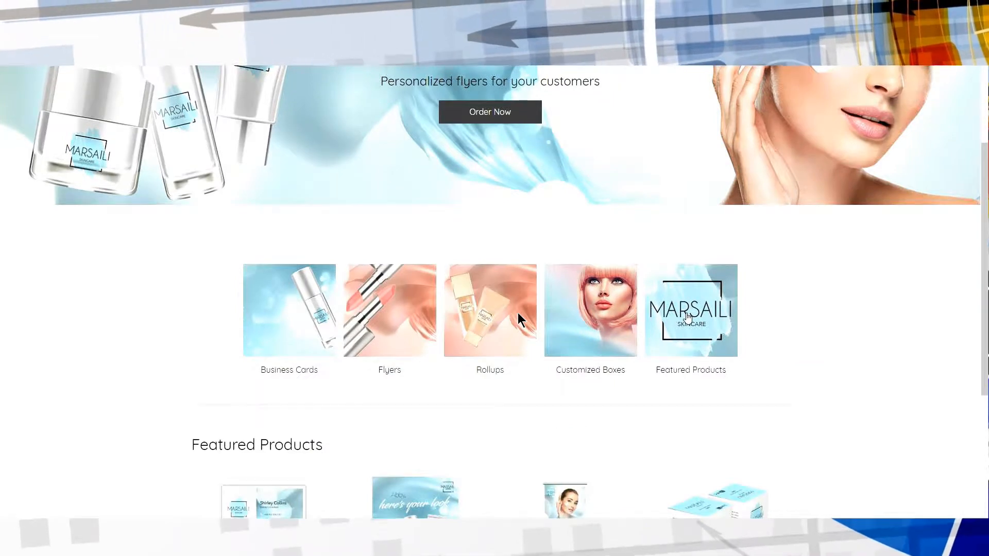
scroll("down", 3)
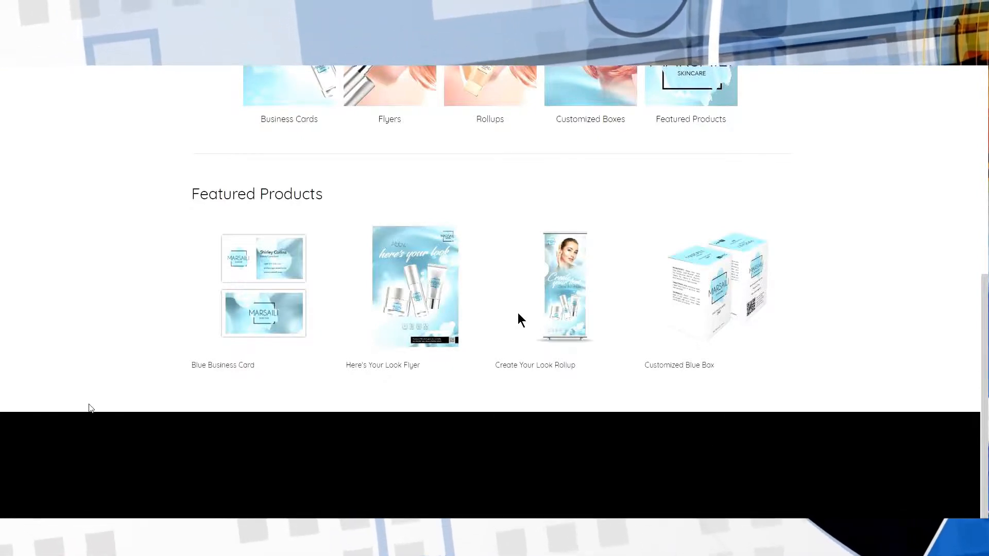
scroll("up", 3)
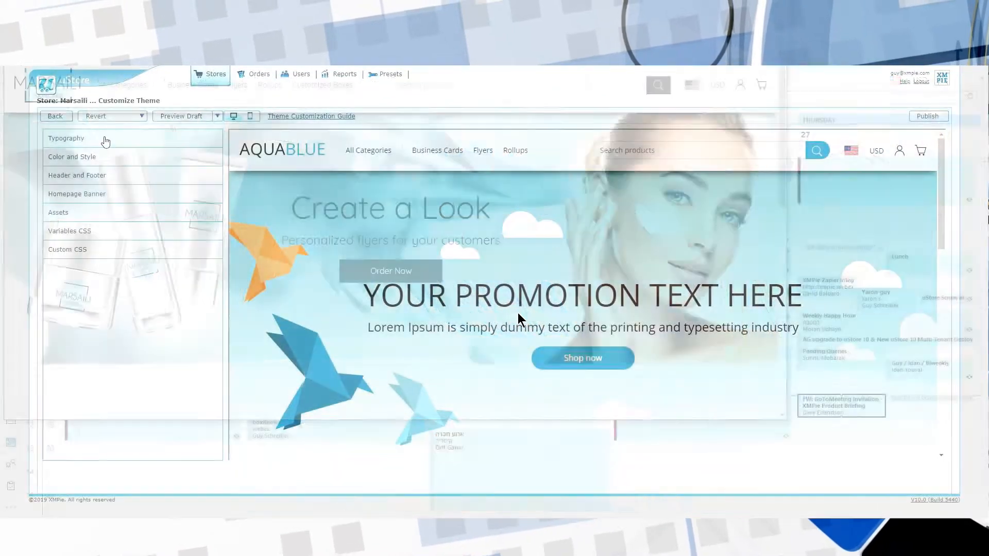
left_click(66, 138)
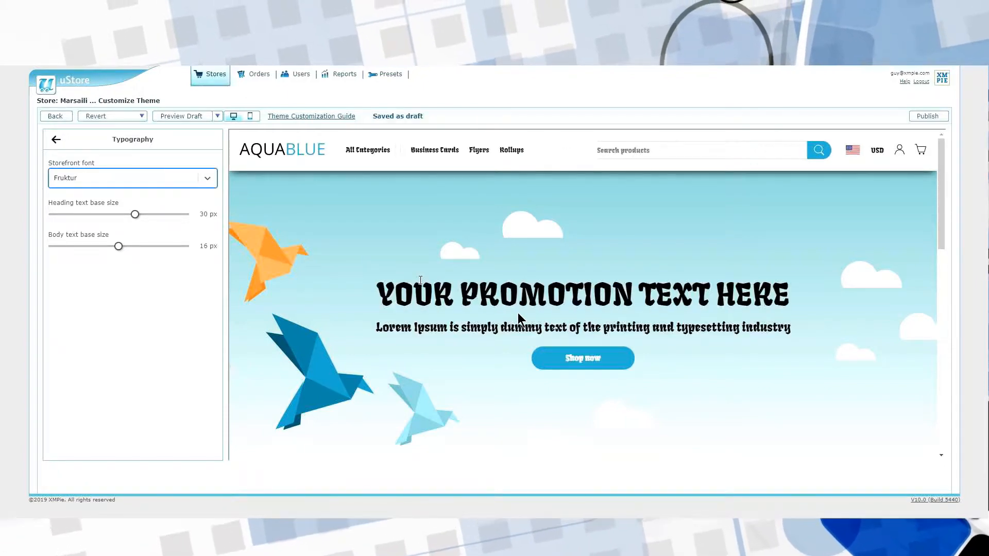
left_click_drag(119, 246, 102, 246)
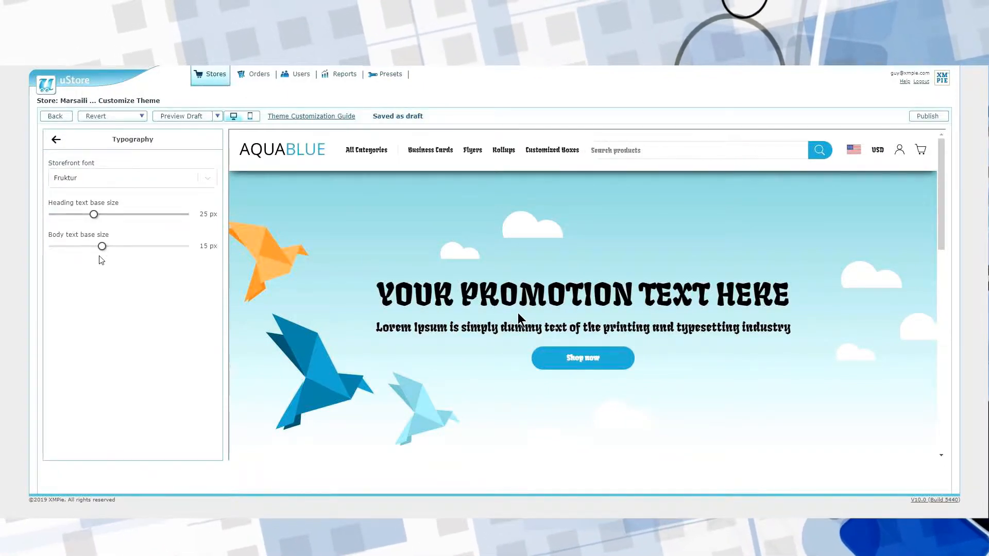
left_click(55, 139)
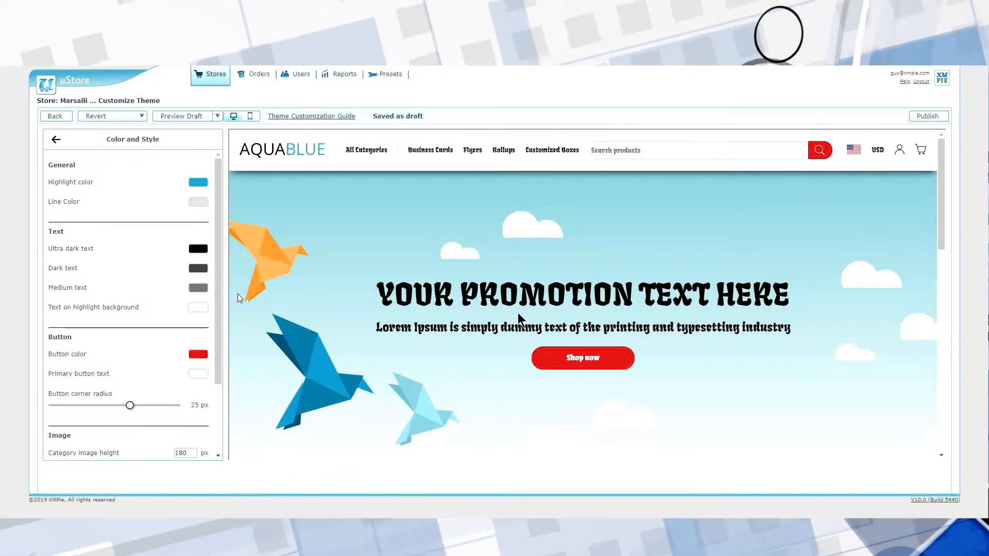
mouse_move(363, 412)
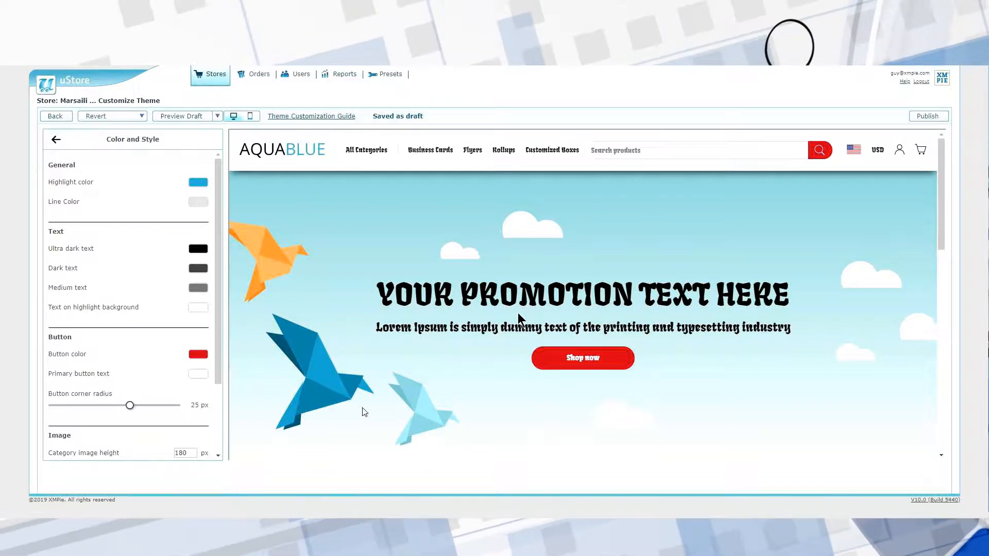
Set the storefront Button color to red in Color and Style.
left_click_drag(130, 405, 51, 405)
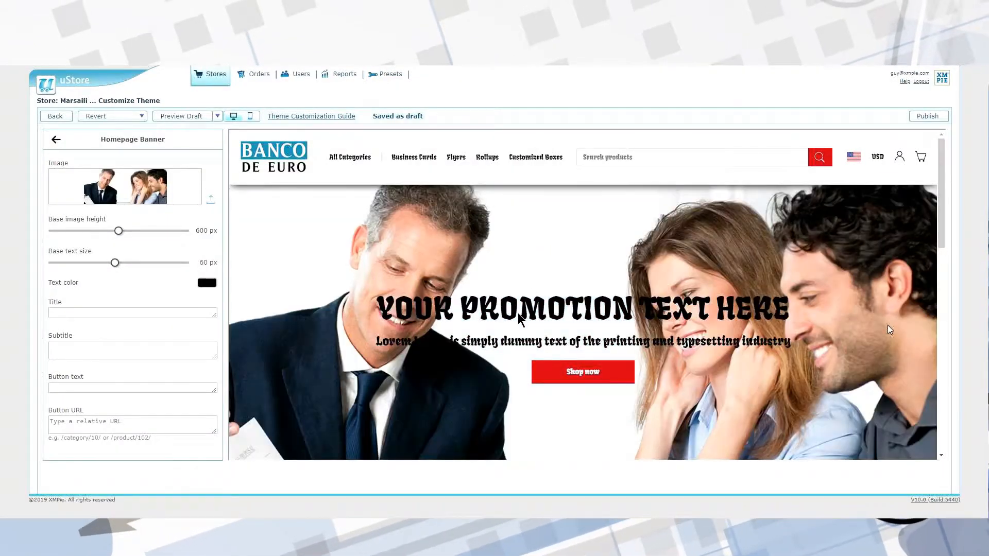
Enter the homepage banner title 'This is your bank'.
type("This is you")
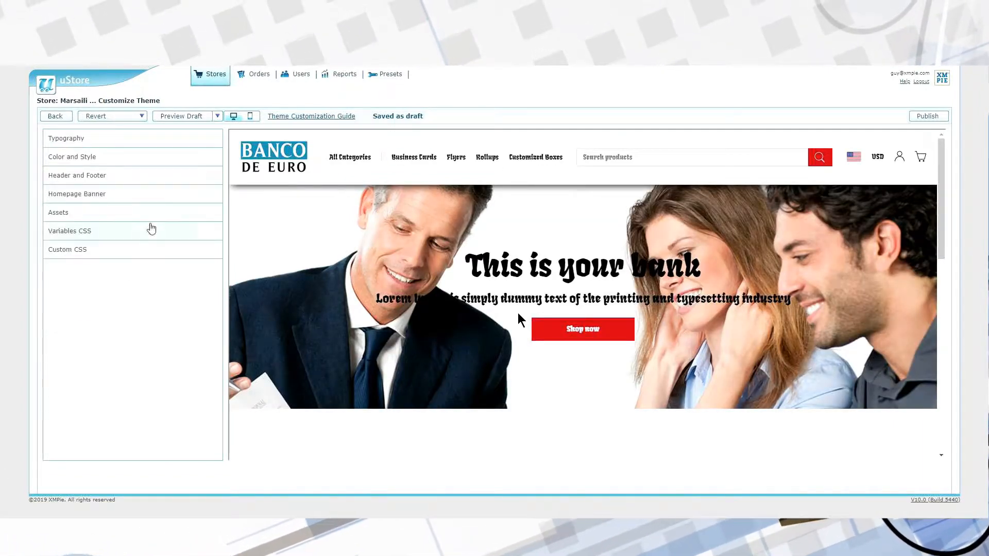
Show the empty Custom CSS editor for the Banco de Euro draft theme.
left_click(67, 249)
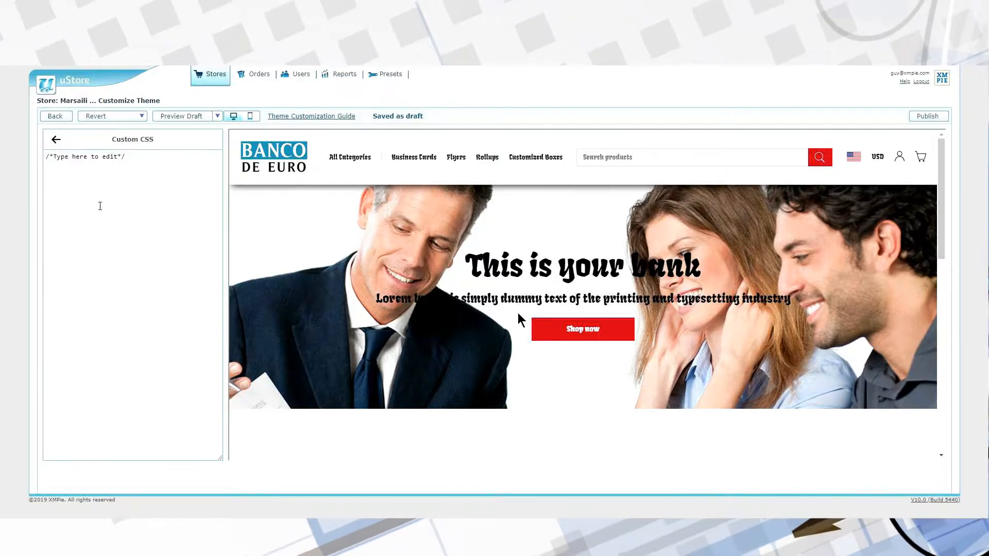
mouse_move(361, 281)
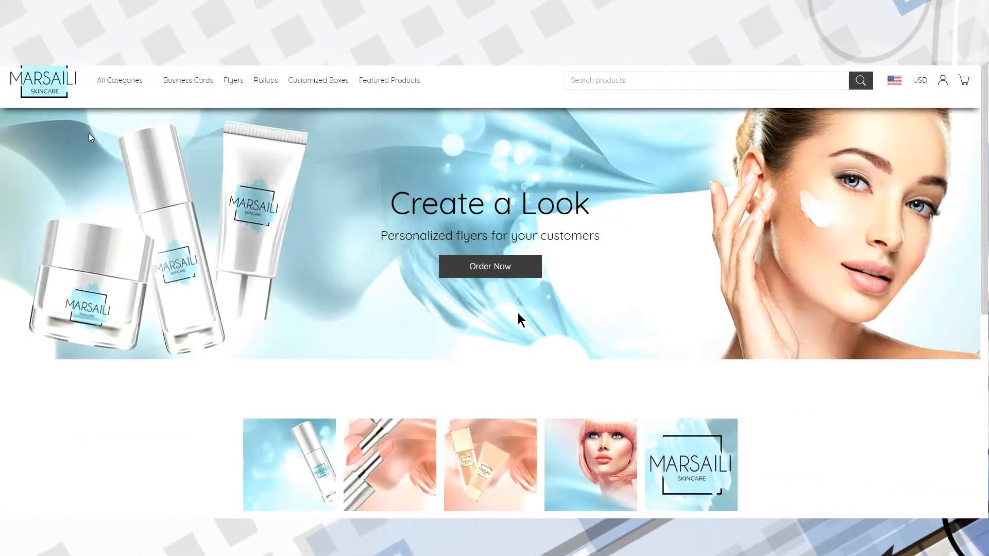
left_click(119, 80)
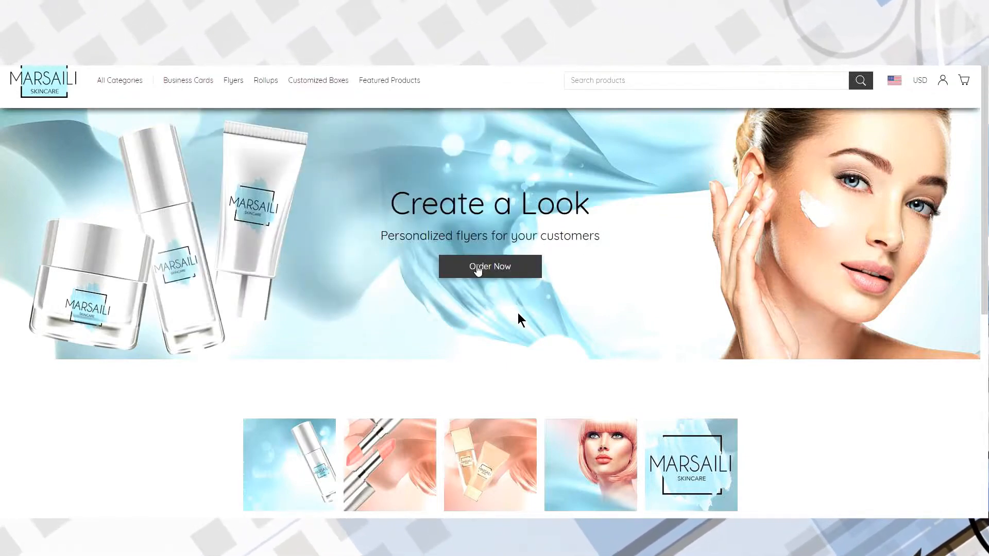
scroll("down", 3)
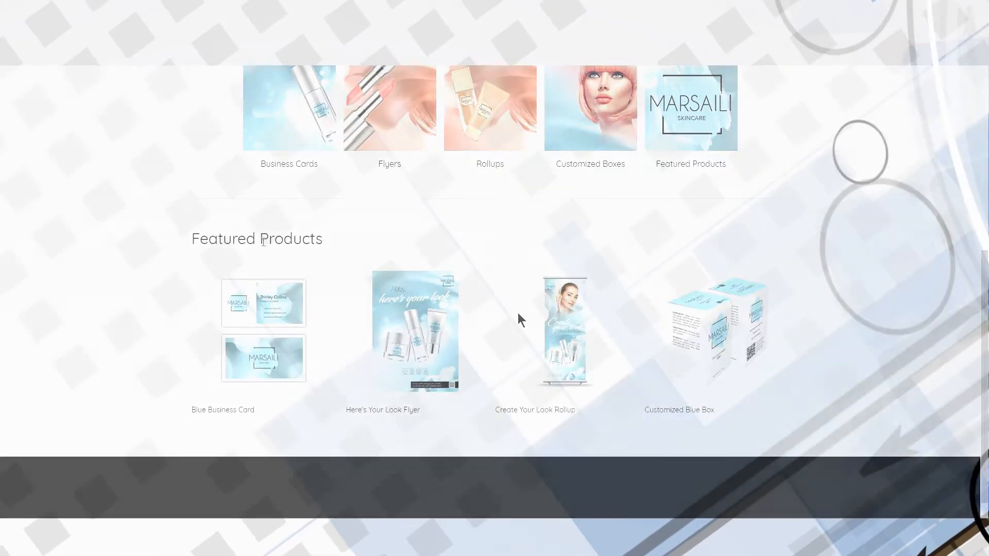